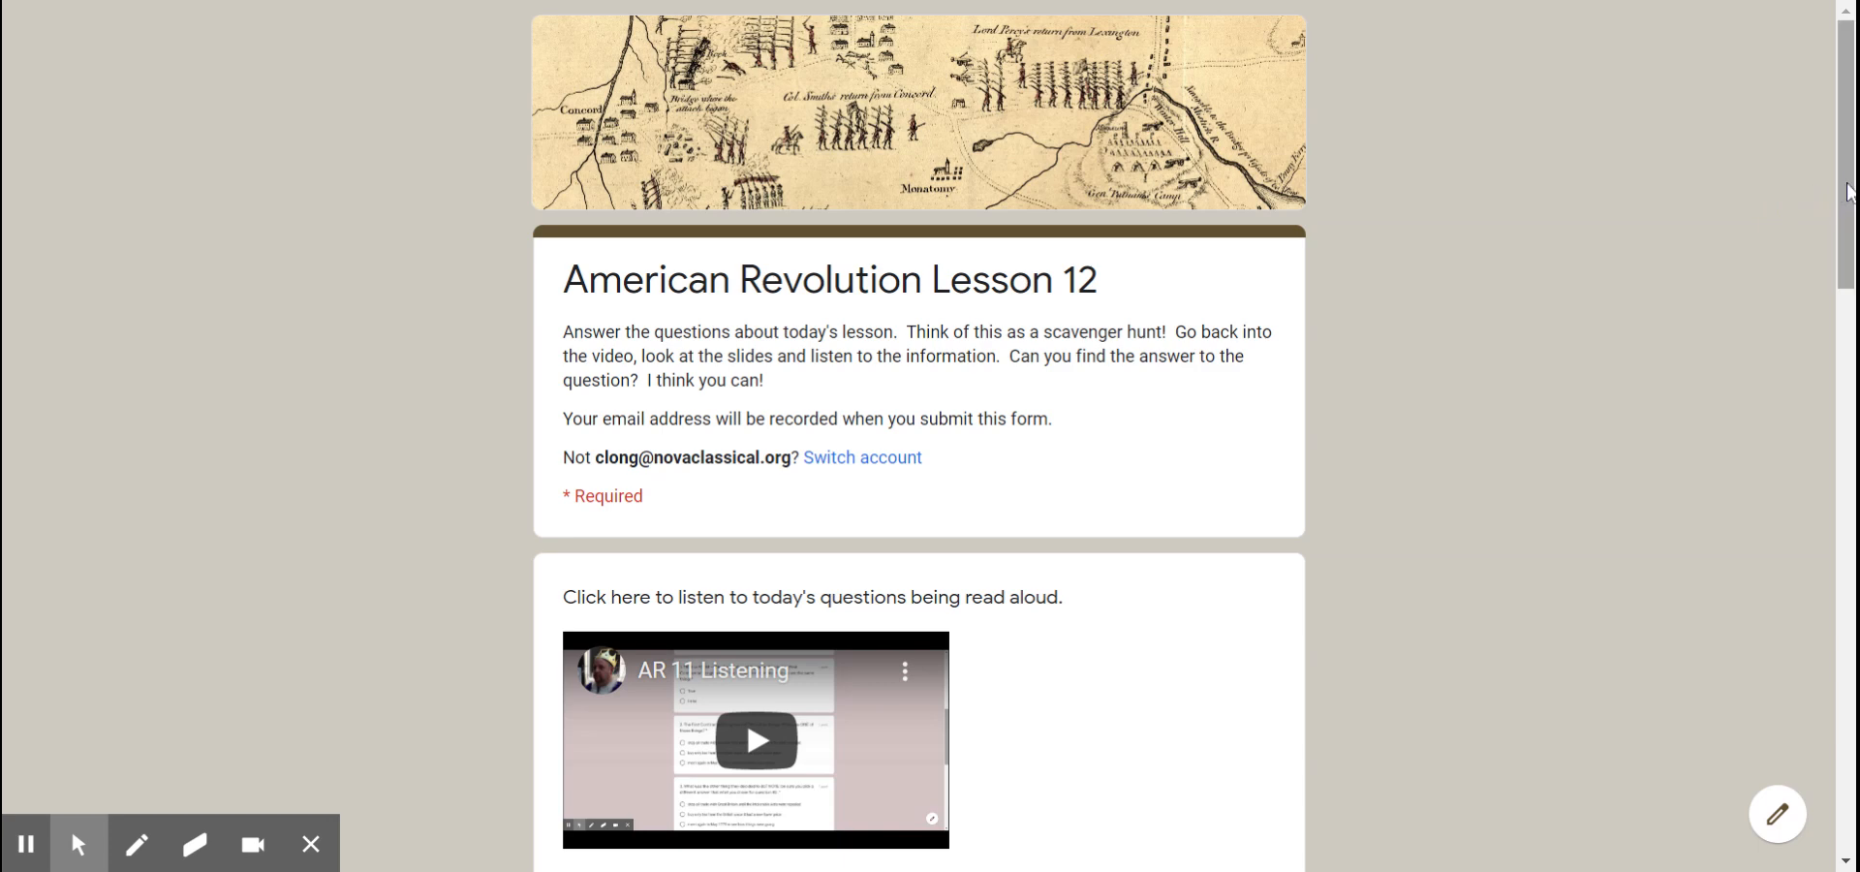
pyautogui.scroll(-3)
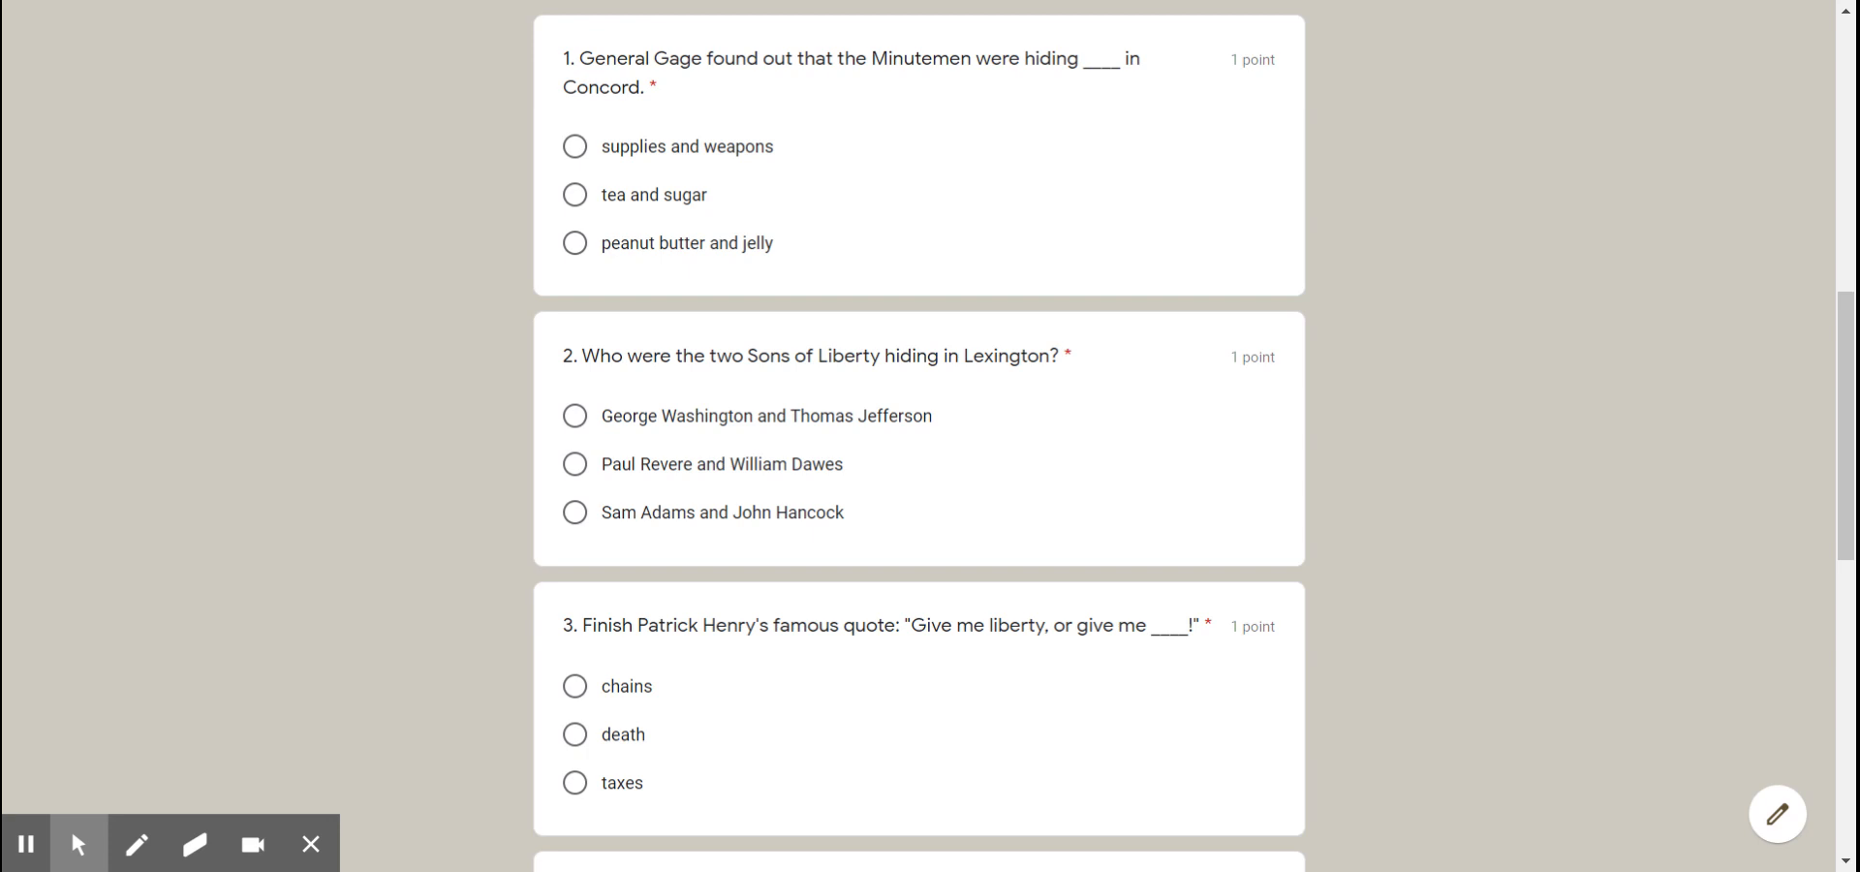
pyautogui.scroll(-3)
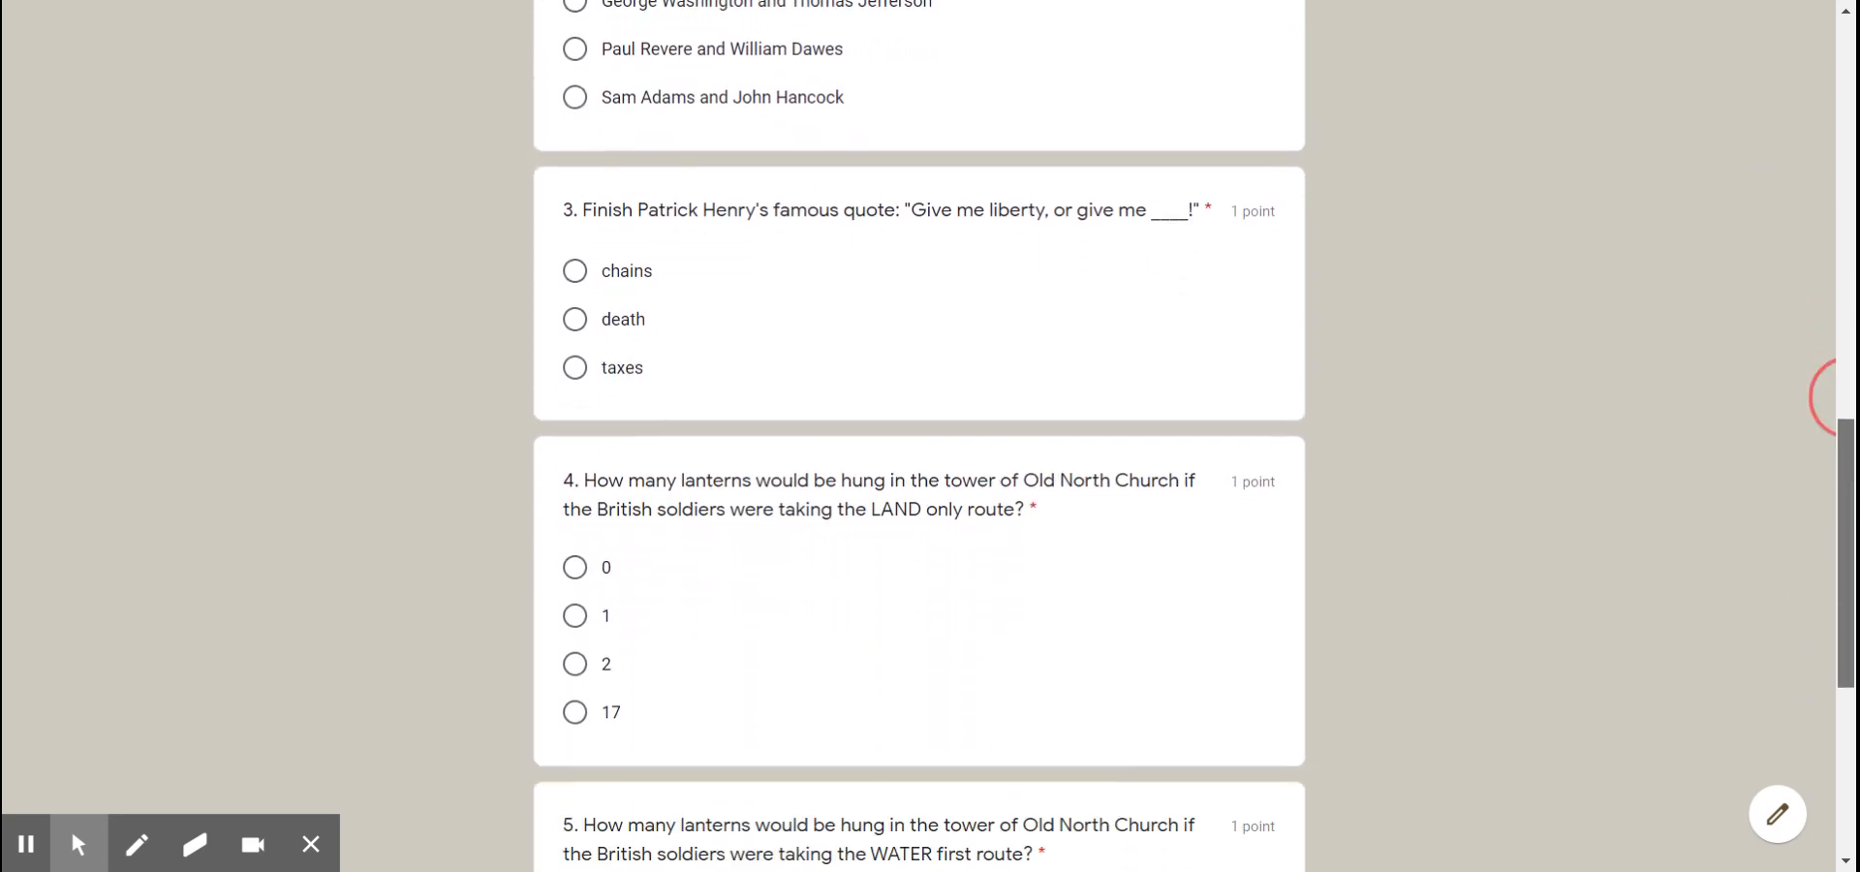
pyautogui.scroll(-3)
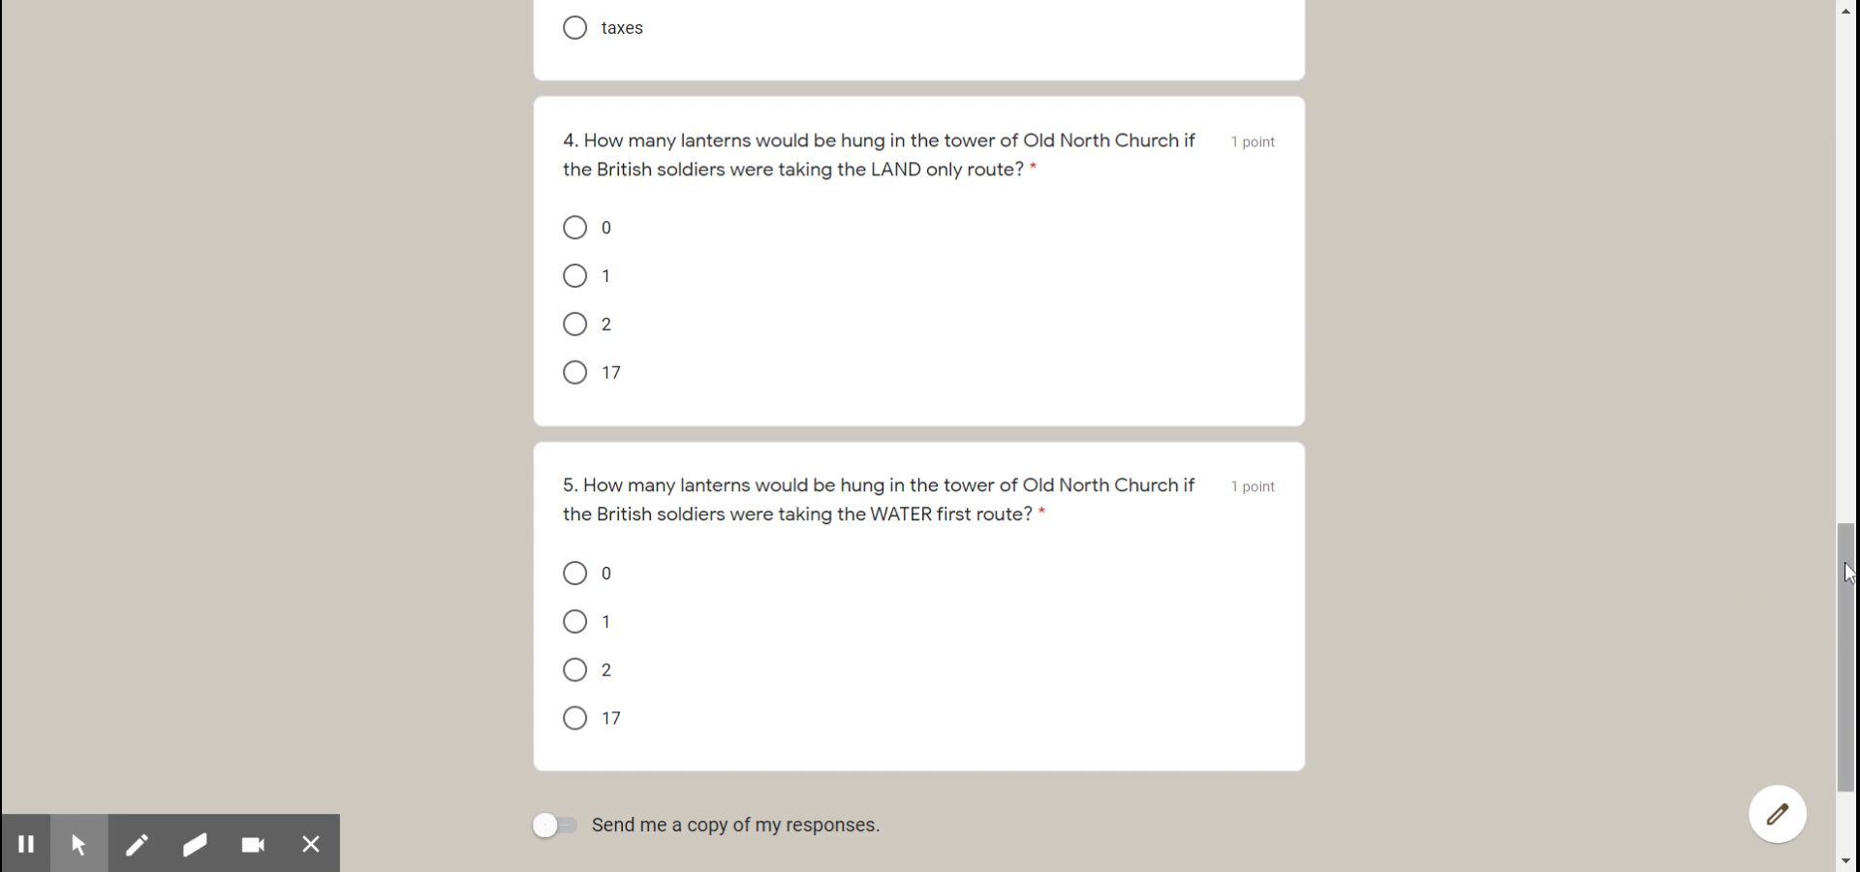
pyautogui.scroll(-3)
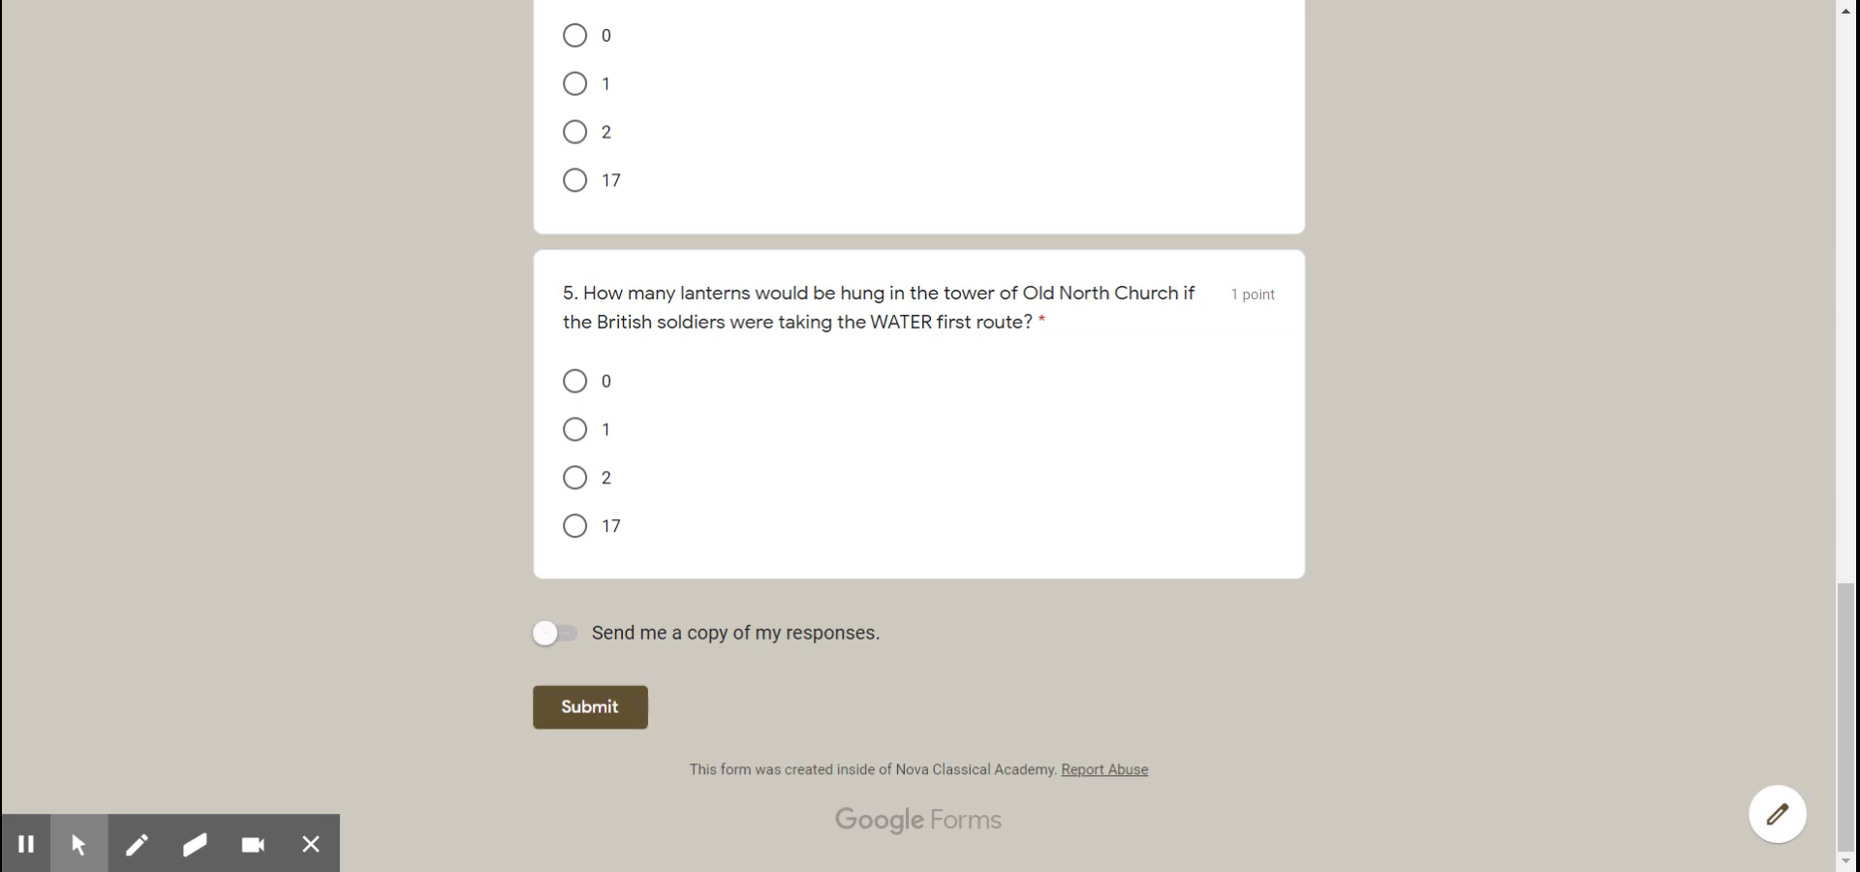
pyautogui.moveTo(1302, 130)
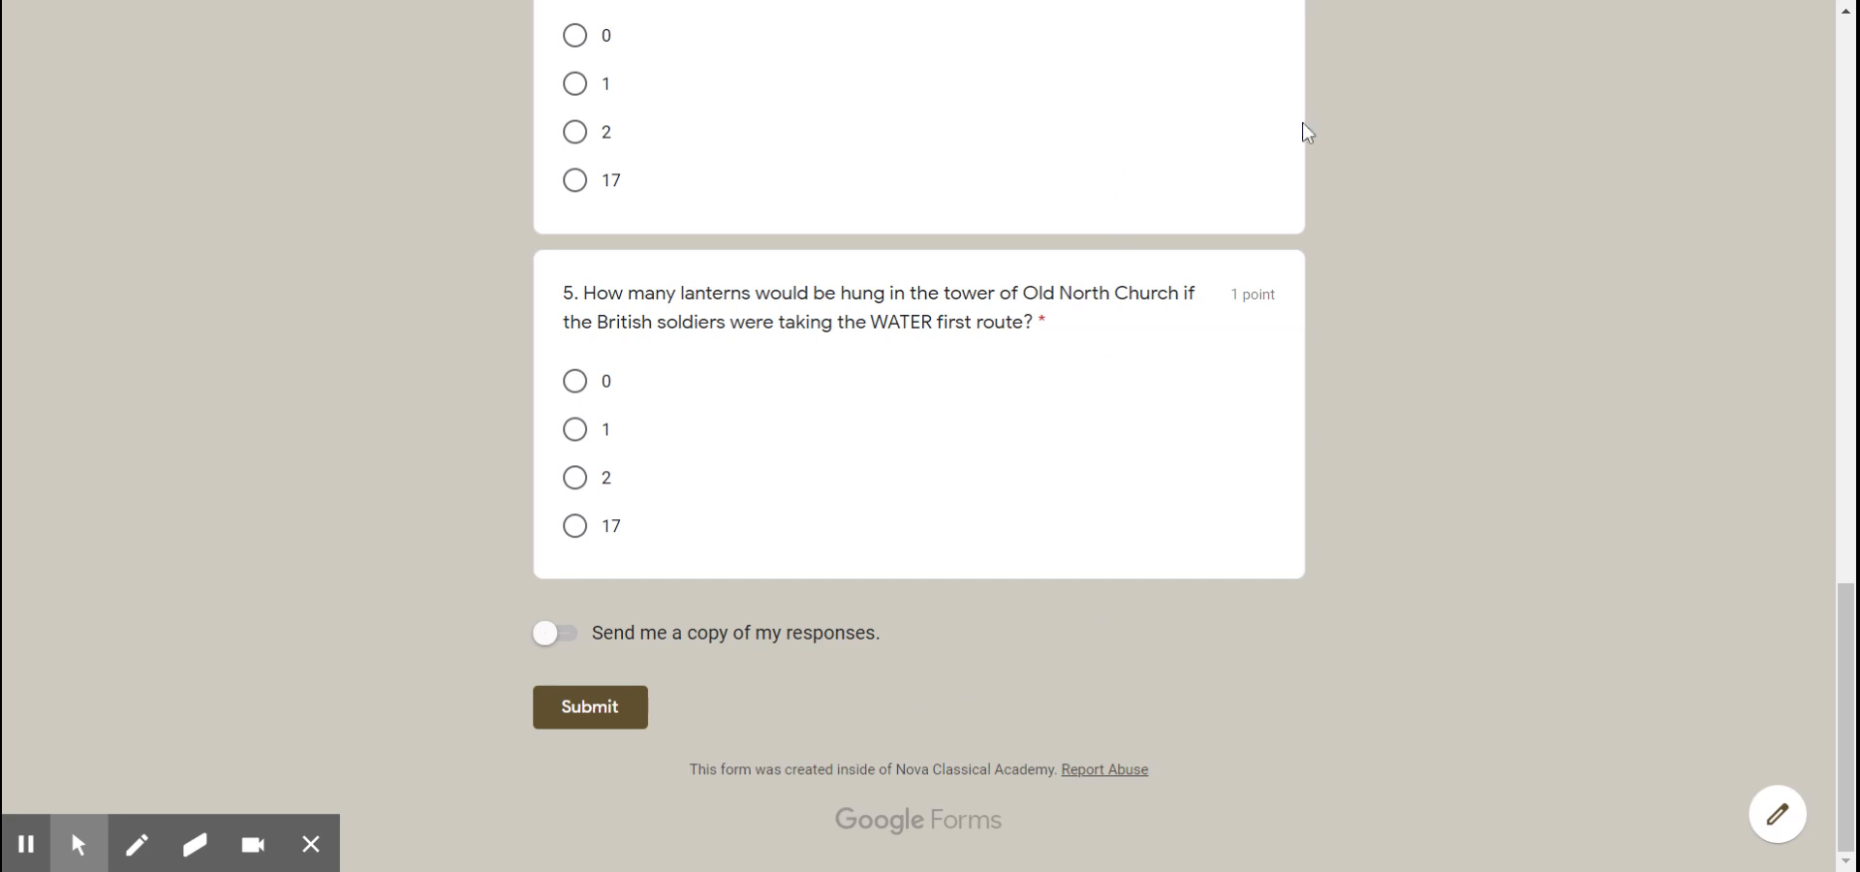